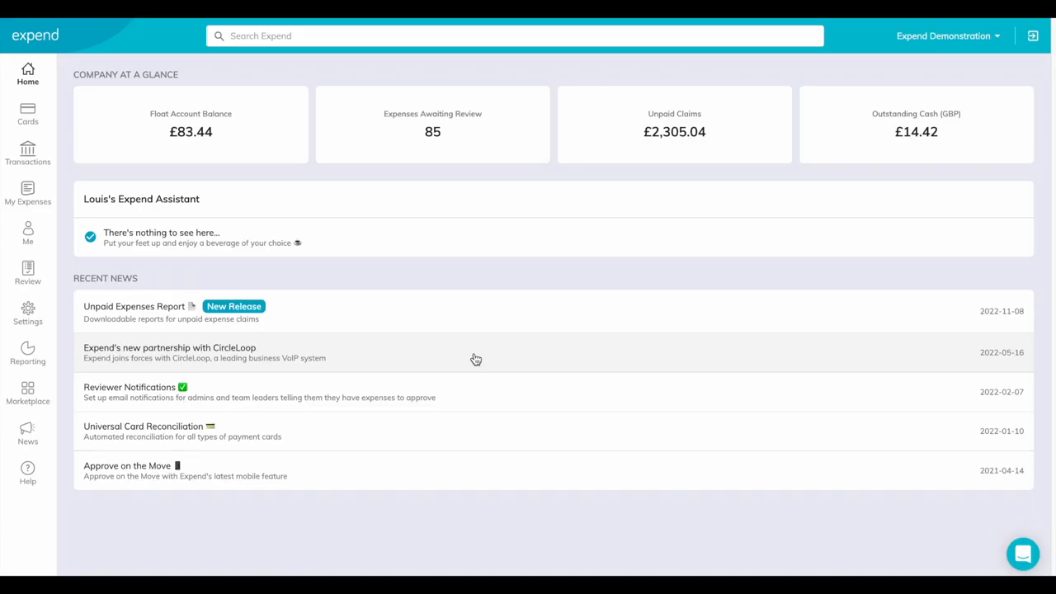
{"action": "mouse_move", "coordinate": [56, 158]}
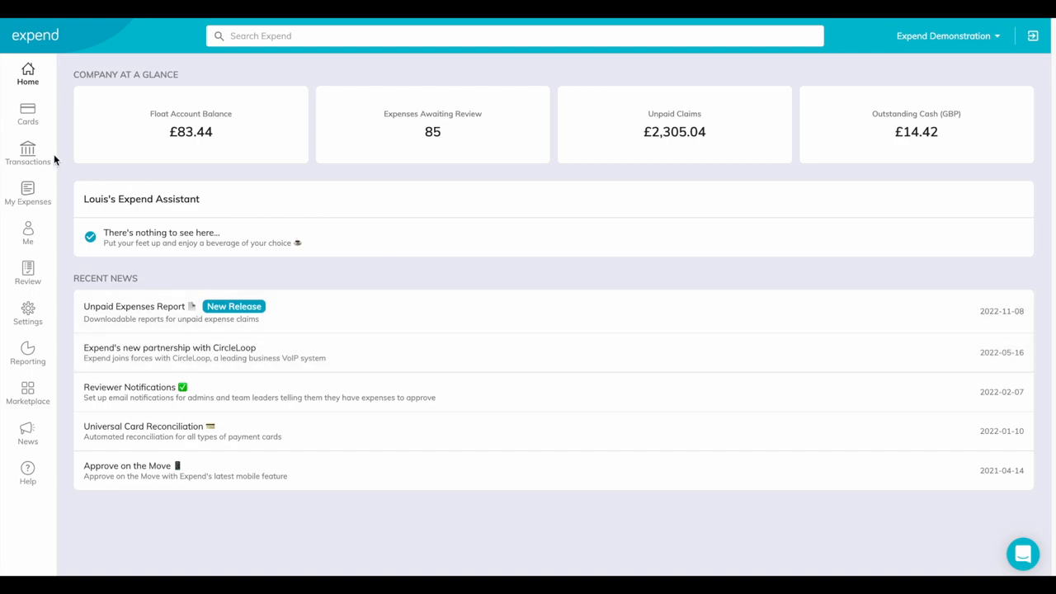
Go to the Transactions page from the left sidebar.
{"action": "left_click", "coordinate": [28, 152]}
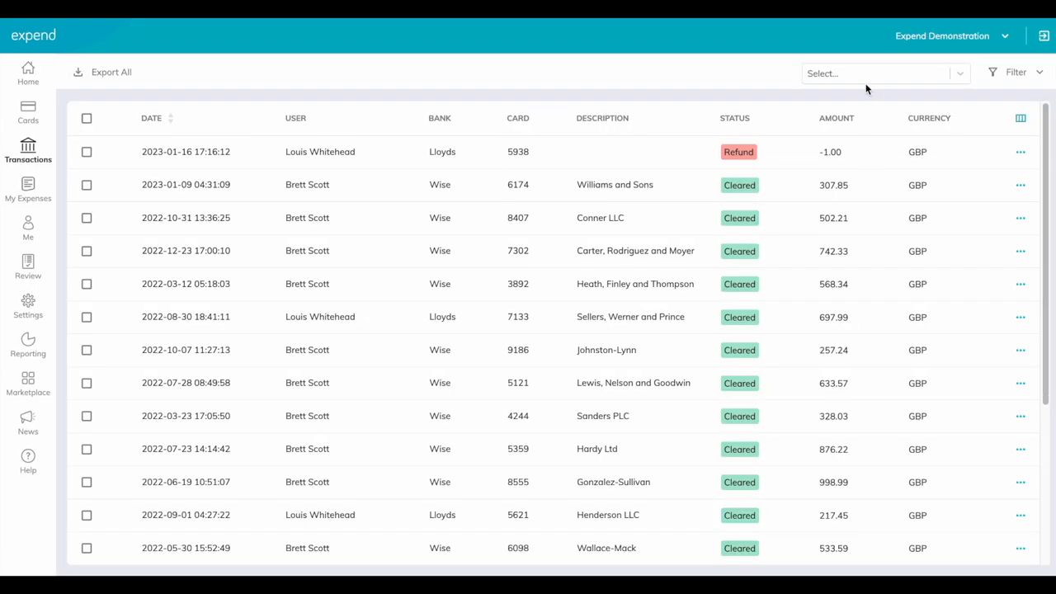
Filter the transaction list to the Louis' Lloyds card account.
{"action": "left_click", "coordinate": [884, 72]}
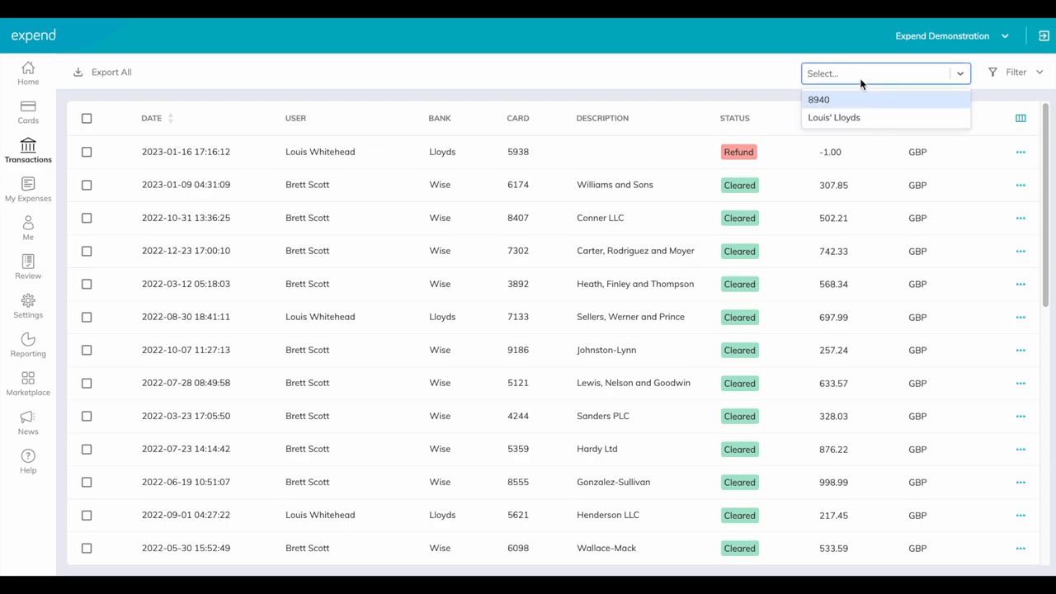
{"action": "left_click", "coordinate": [834, 117]}
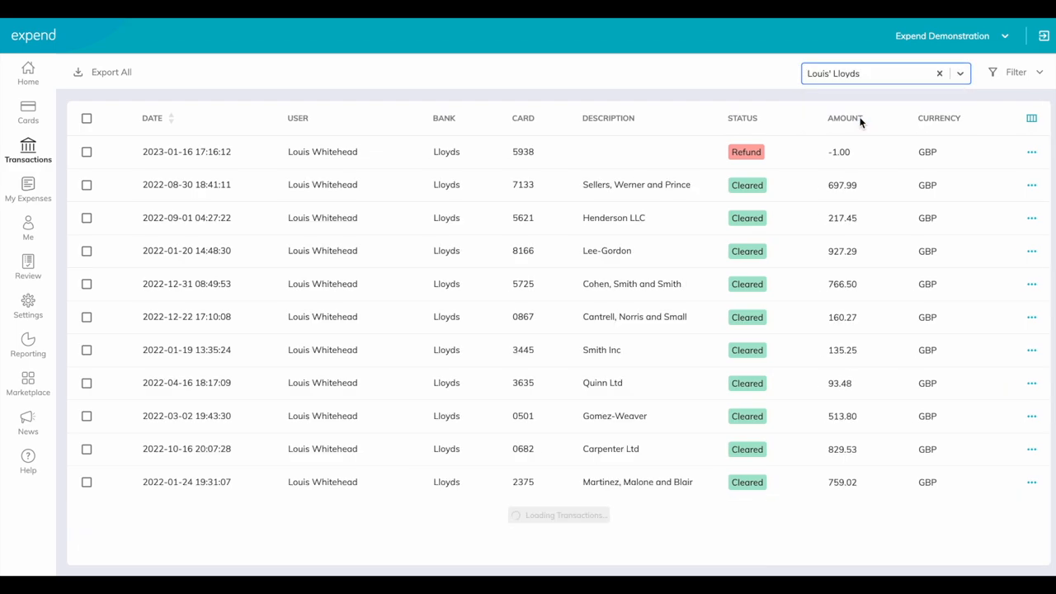
{"action": "scroll", "scroll_direction": "down", "scroll_amount": 3}
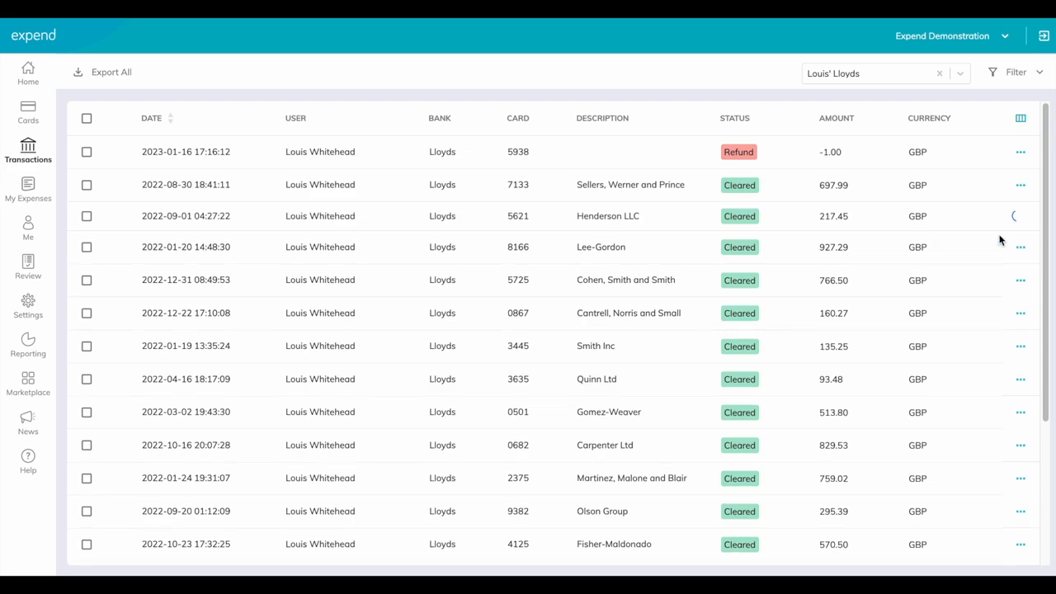
Create an expense from the £217.45 Morris Ltd transaction and upload the invoice PDF as its receipt.
{"action": "left_click", "coordinate": [607, 216]}
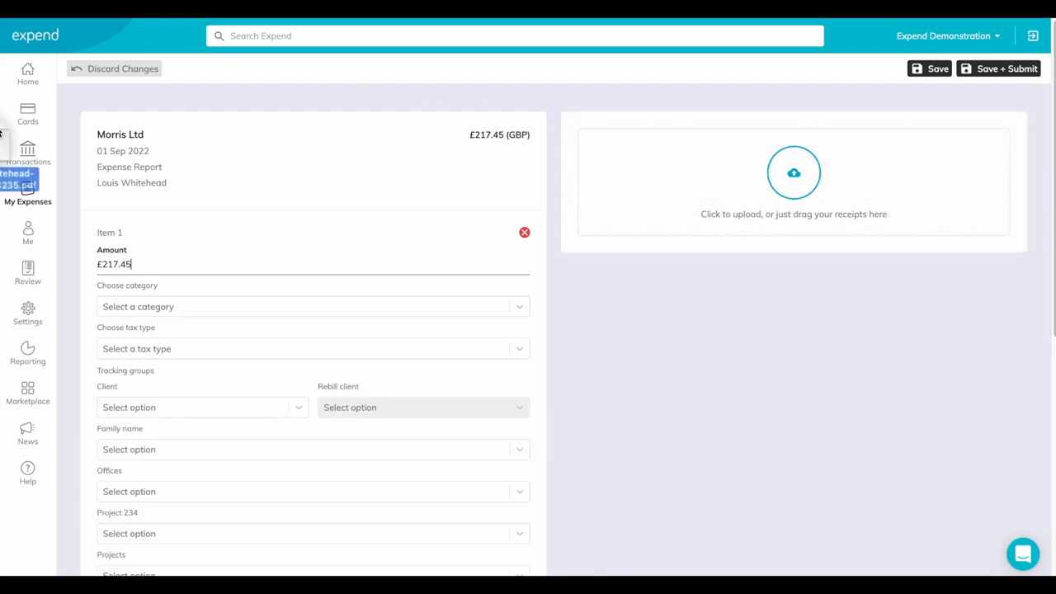
{"action": "left_click", "coordinate": [794, 173]}
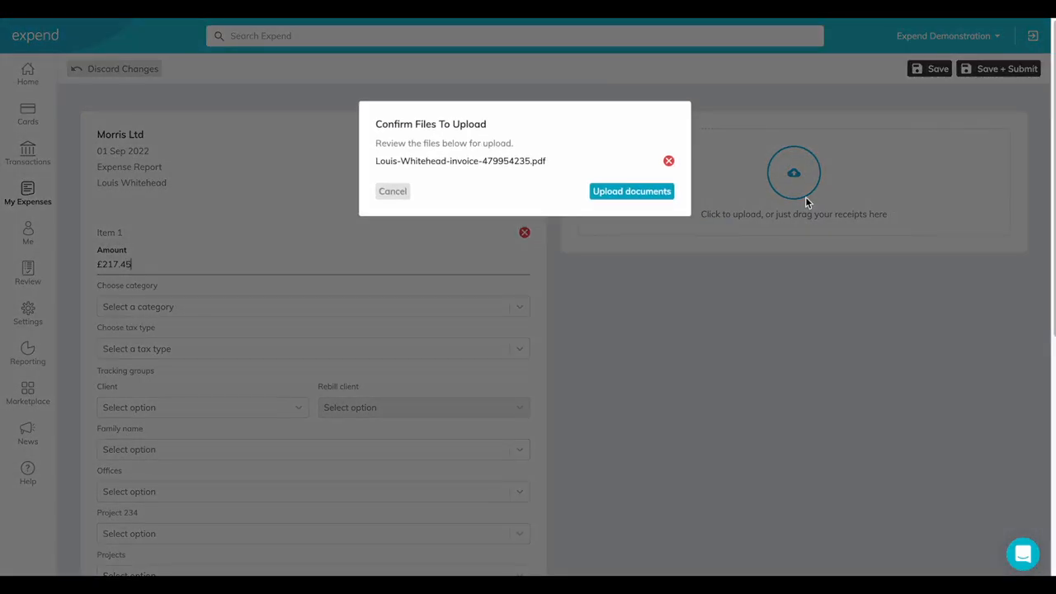
{"action": "left_click", "coordinate": [630, 191]}
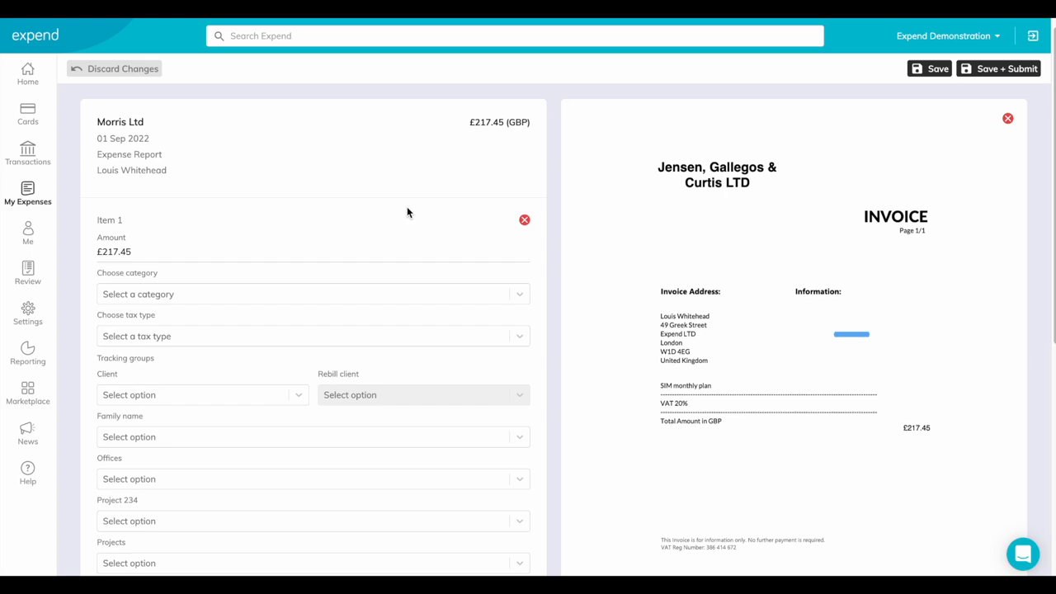
{"action": "scroll", "scroll_direction": "down", "scroll_amount": 3}
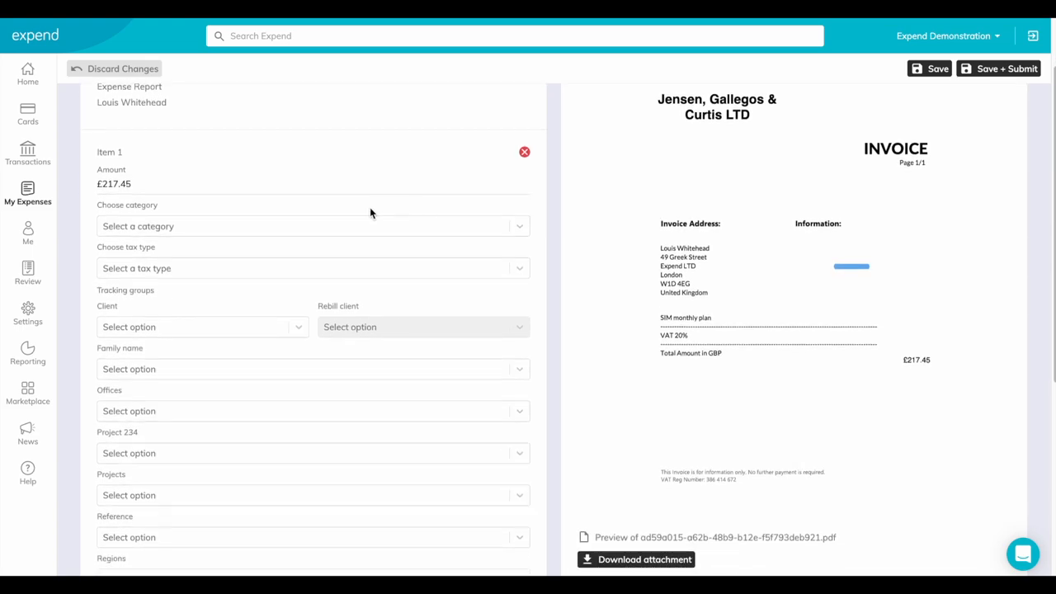
Code the expense as Telephone and Internet, Standard VAT (20%), Bristol office, and Save + Submit it for review.
{"action": "left_click", "coordinate": [312, 226]}
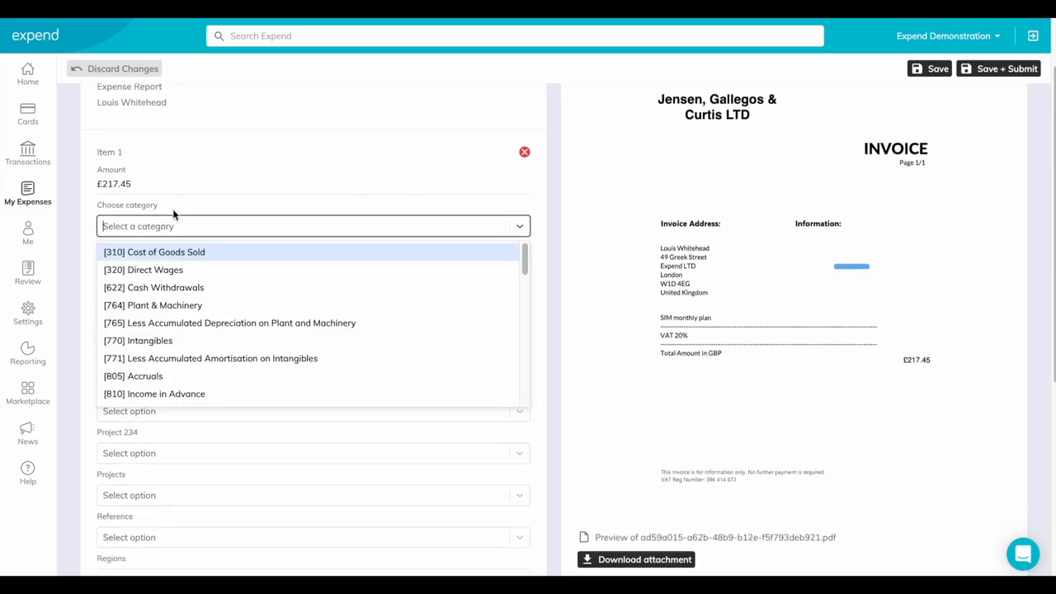
{"action": "mouse_move", "coordinate": [183, 237]}
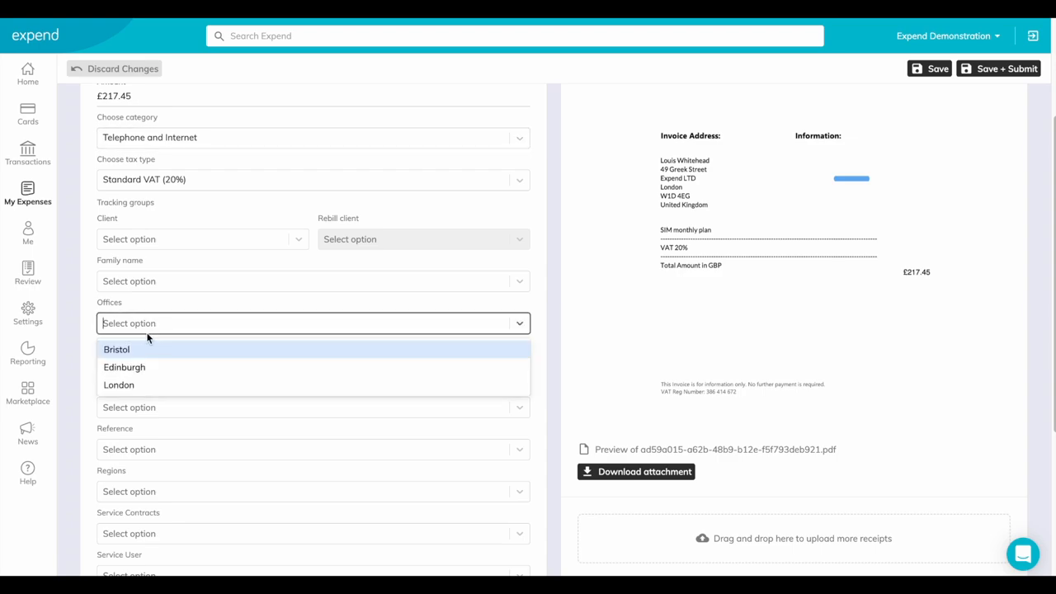
{"action": "left_click", "coordinate": [115, 350]}
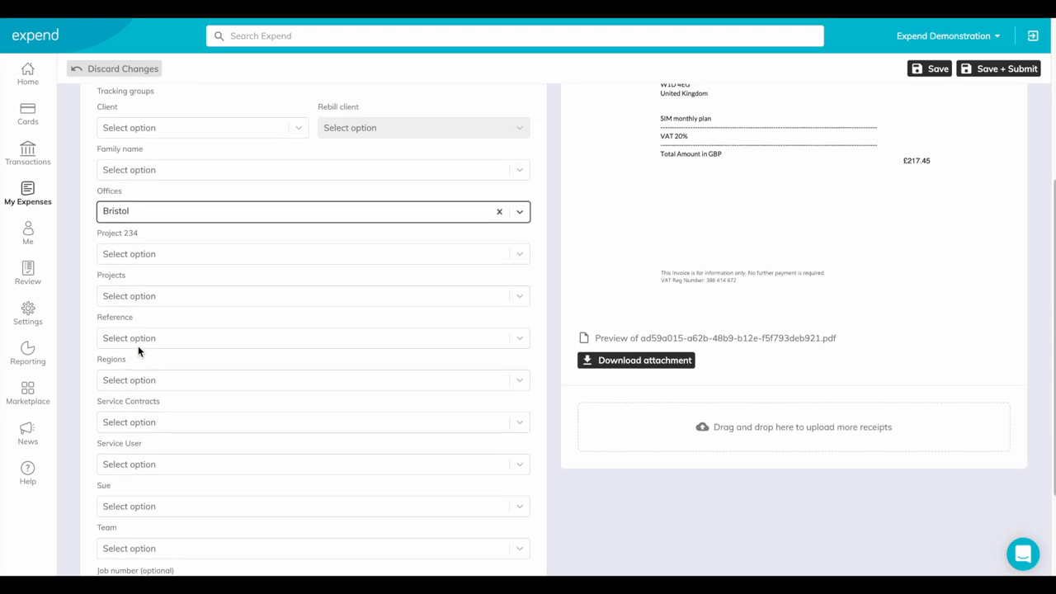
{"action": "scroll", "scroll_direction": "down", "scroll_amount": 3}
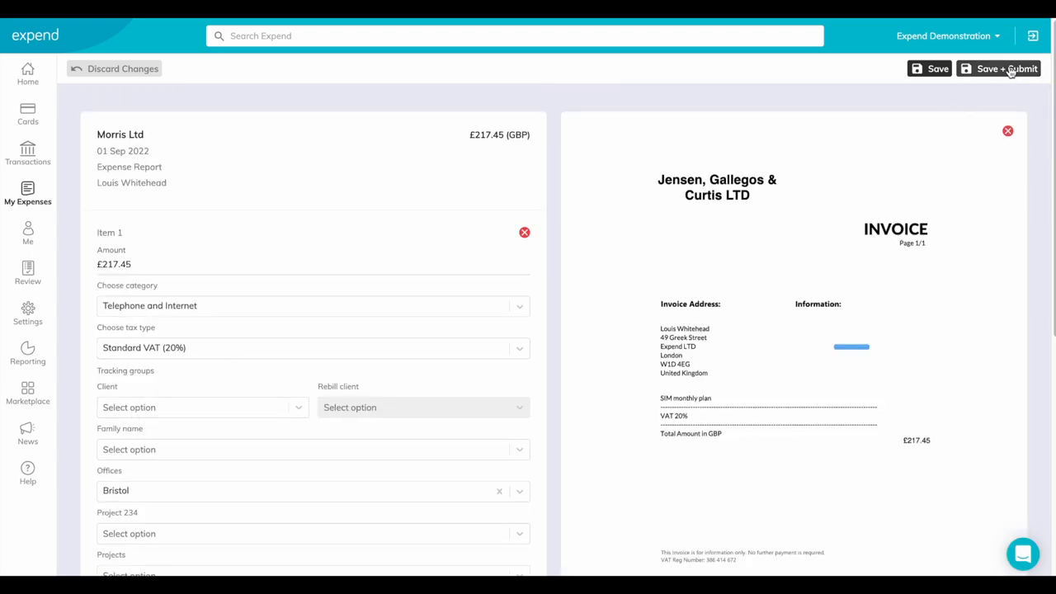
{"action": "left_click", "coordinate": [1000, 69]}
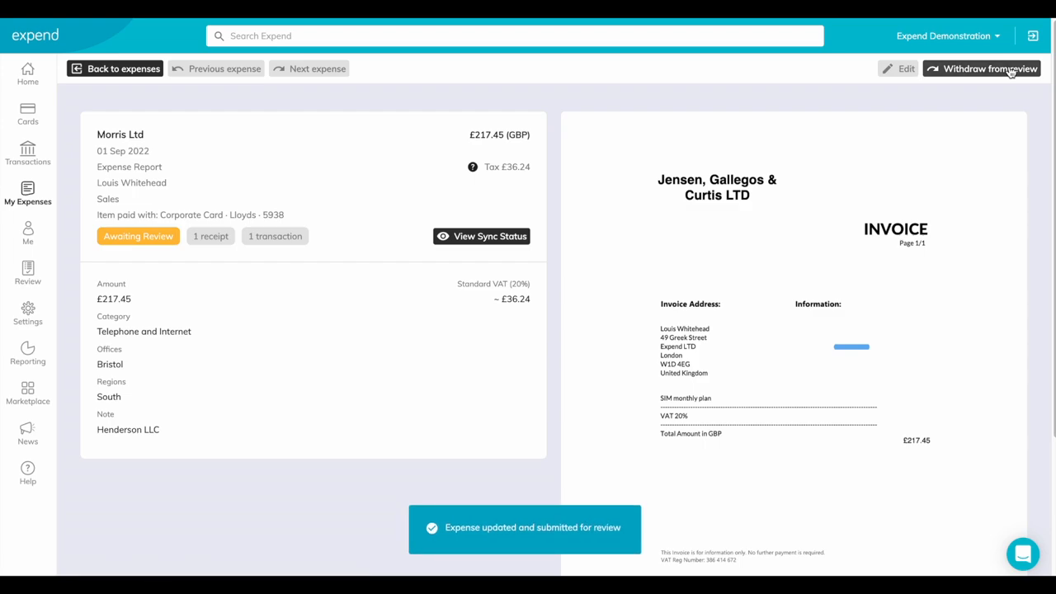